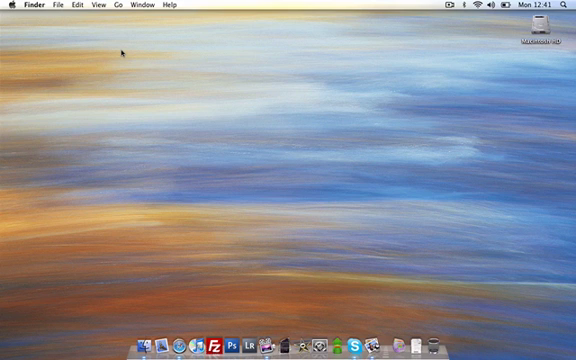
mouse_move(160, 244)
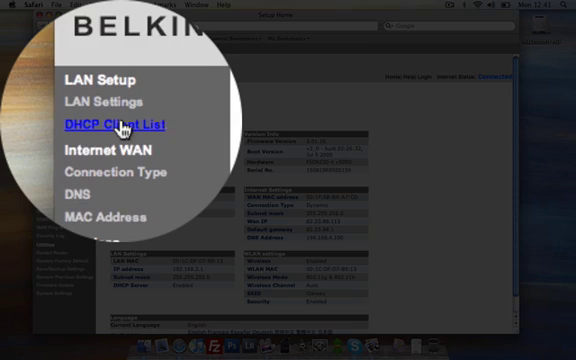
Step: Open the DHCP Client List under LAN Setup to view connected devices
click(116, 124)
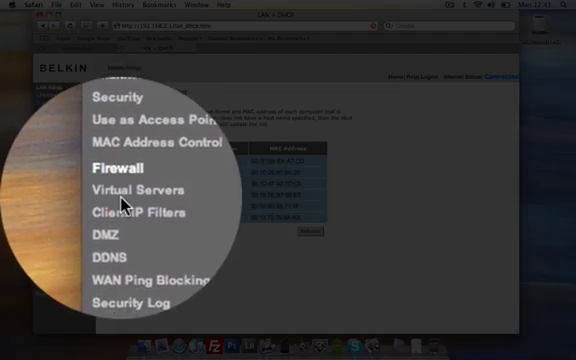
Step: On the Virtual Servers page, enable entry 7 and enter 'game' as its description
click(135, 189)
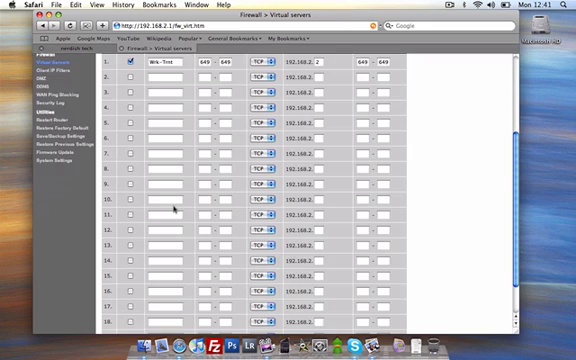
scroll(down, 3)
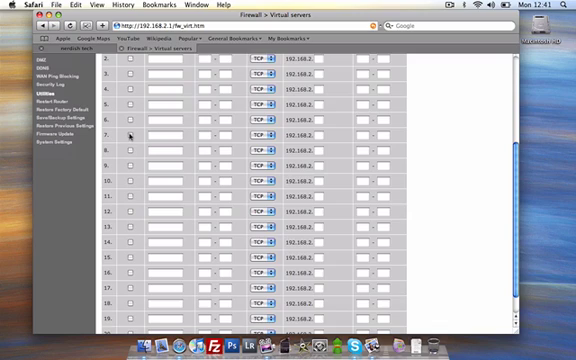
click(128, 135)
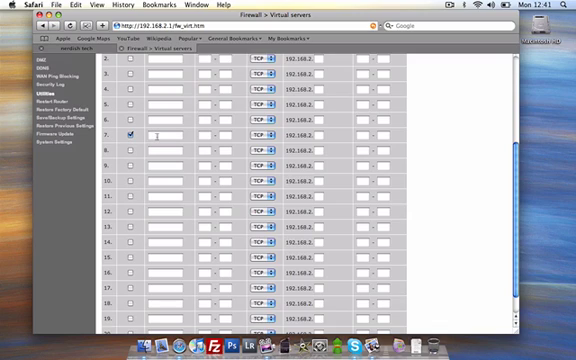
click(163, 138)
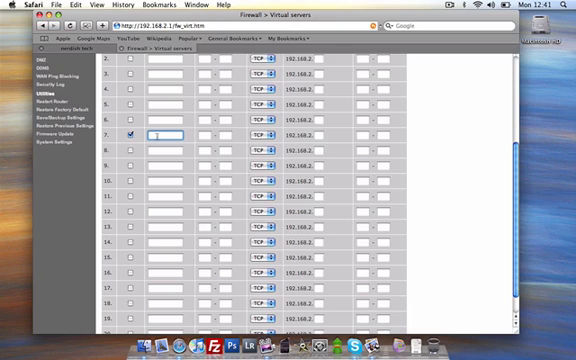
text(game)
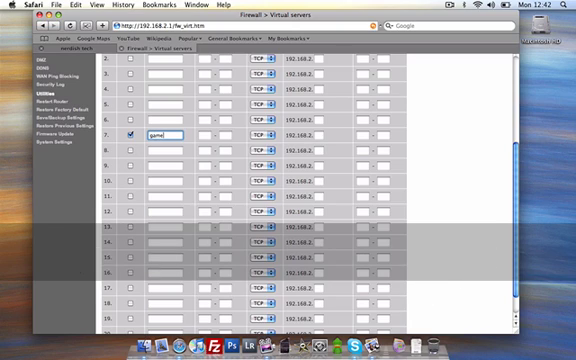
Step: Fill entry 7 with inbound and private ports 99 and server IP ending in 3
click(197, 138)
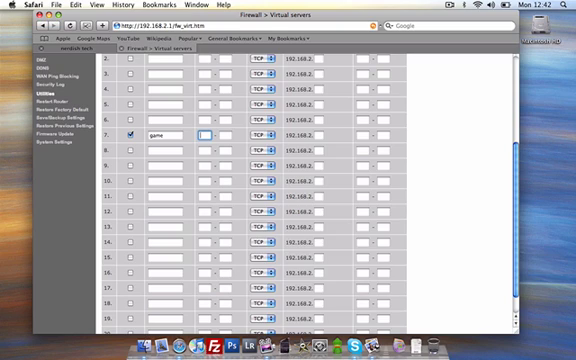
text(99)
click(320, 134)
text(3)
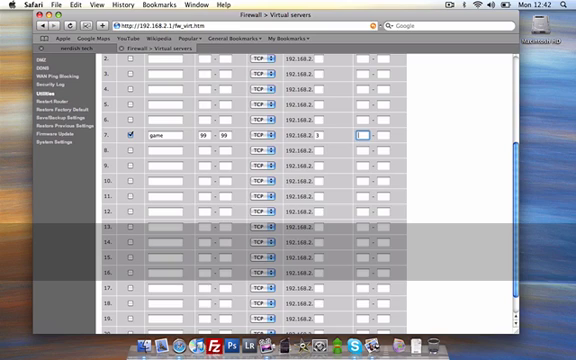
text(99)
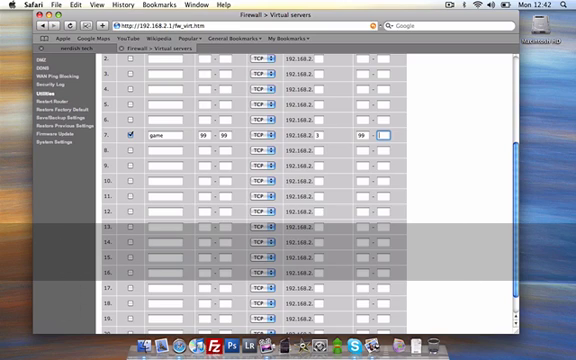
text(99)
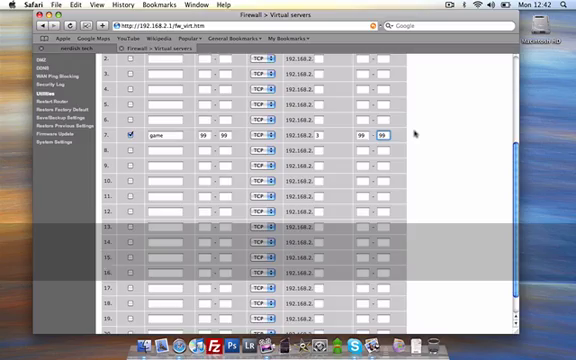
scroll(down, 3)
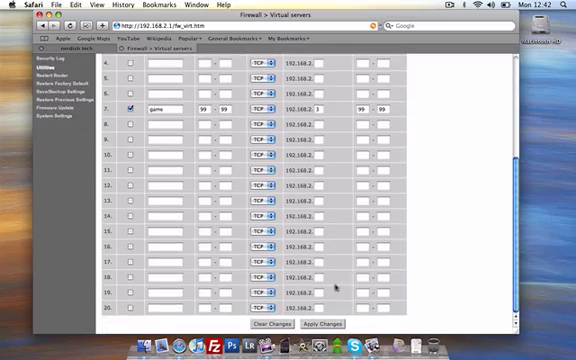